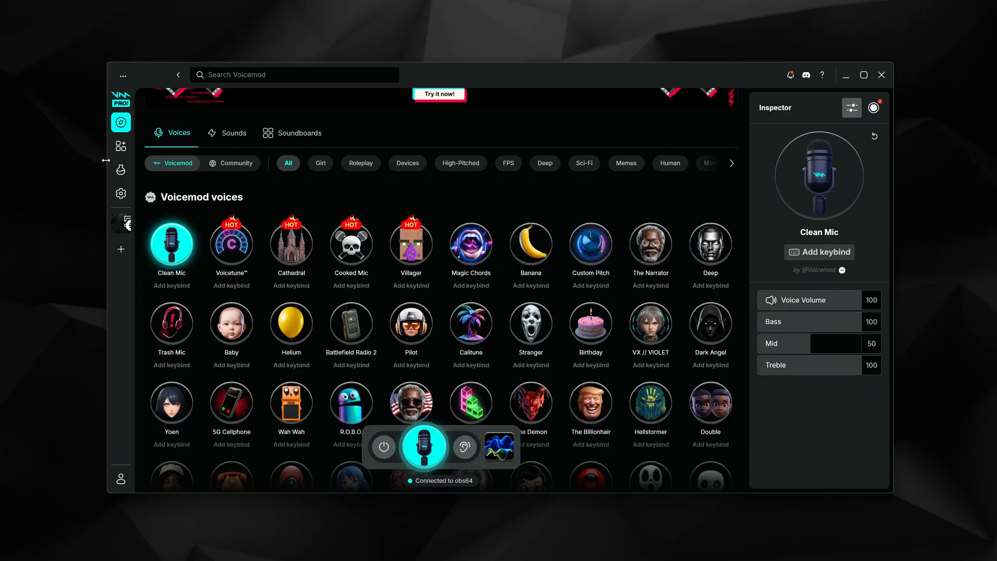
Show the Voicemod soundboard of saved sounds, 'Darkened Cyrus Soundboard'
{"action": "left_click", "coordinate": [121, 146]}
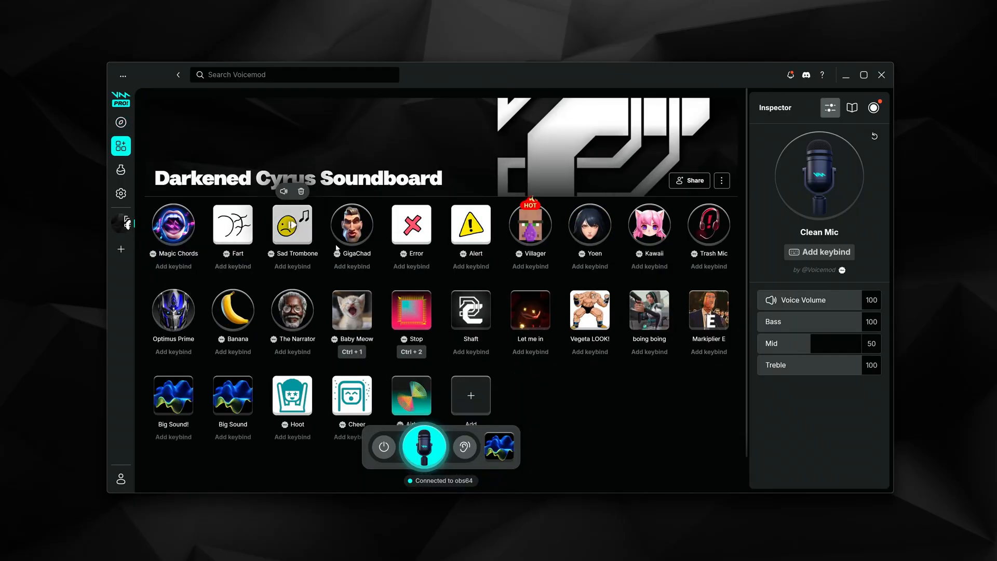
{"action": "mouse_move", "coordinate": [412, 225]}
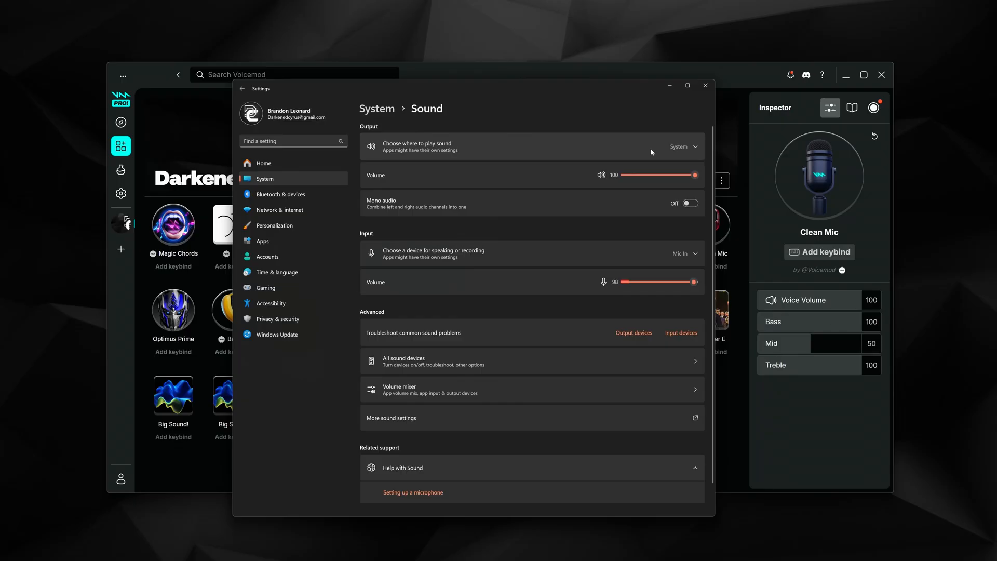
Set the Windows system sound output device to Voicemeeter Input
{"action": "left_click", "coordinate": [685, 147]}
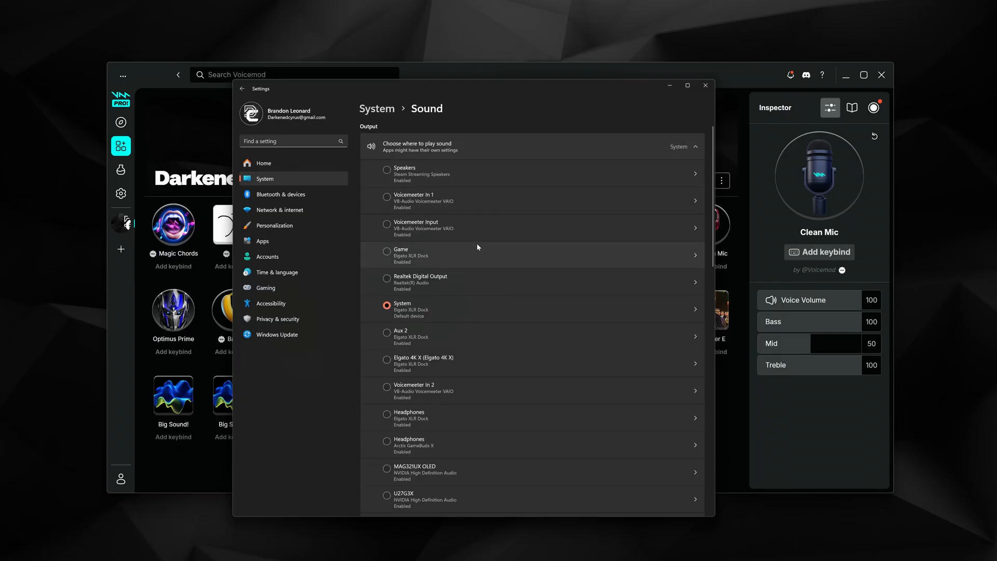
{"action": "left_click", "coordinate": [386, 224]}
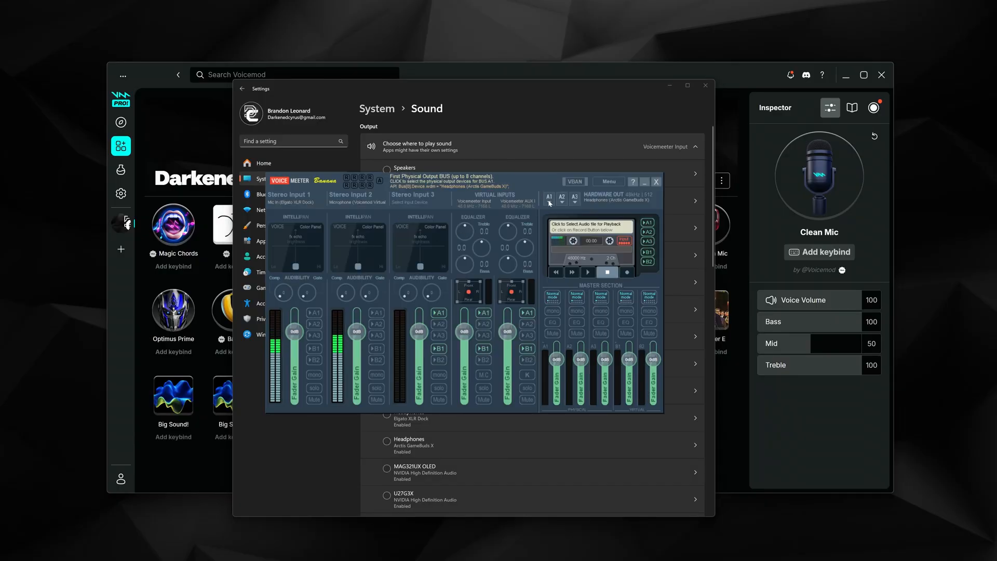
Feed Stereo Input 2 from WDM Microphone (Voicemod Virtual Audio Device)
{"action": "left_click", "coordinate": [549, 197]}
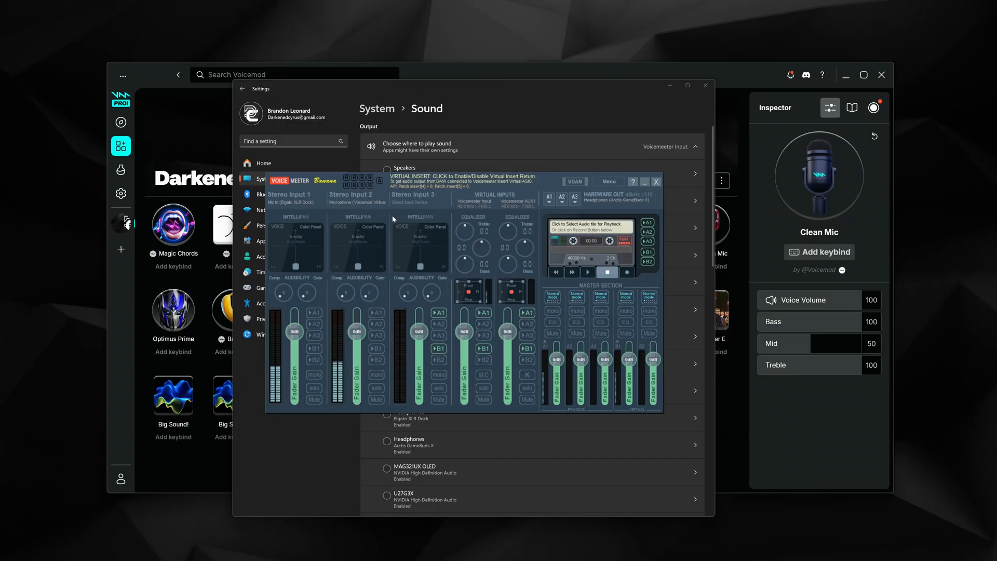
{"action": "left_click", "coordinate": [419, 201]}
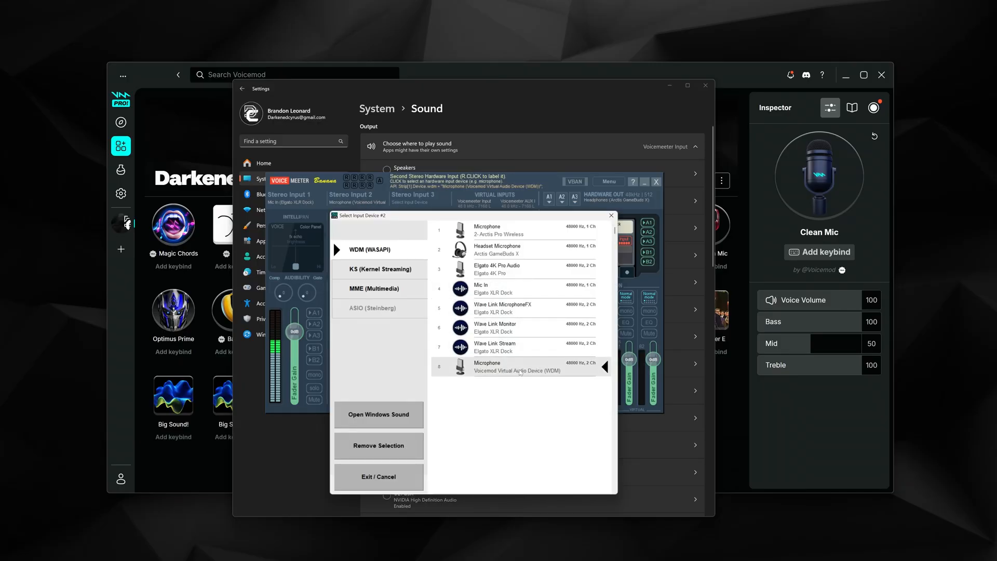
{"action": "mouse_move", "coordinate": [566, 376]}
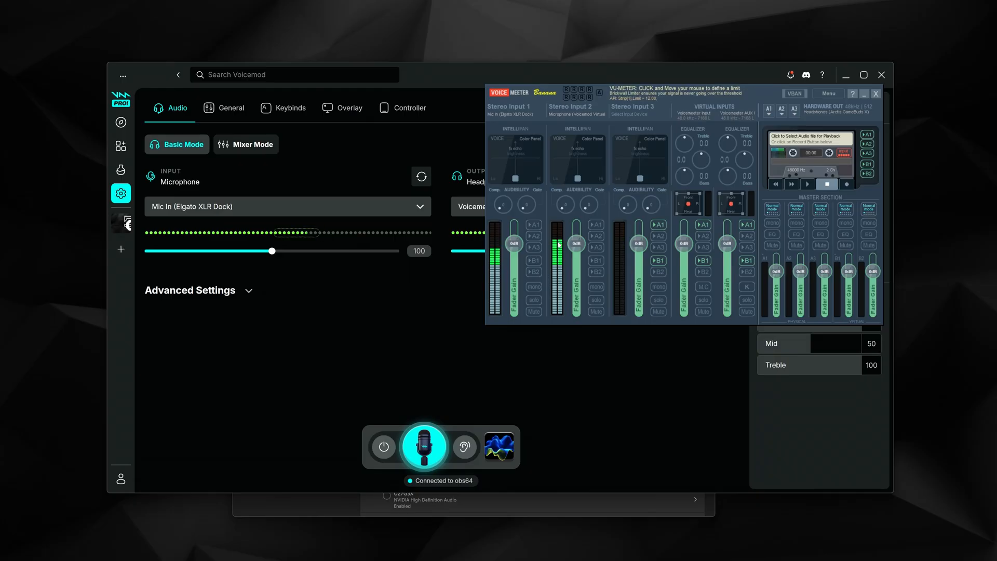
{"action": "mouse_move", "coordinate": [549, 273]}
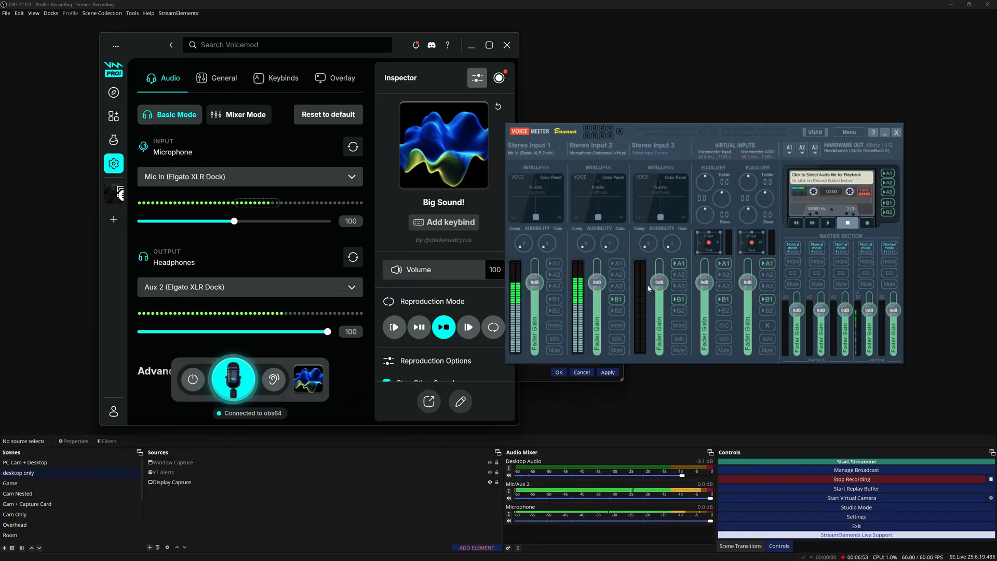
{"action": "mouse_move", "coordinate": [591, 267]}
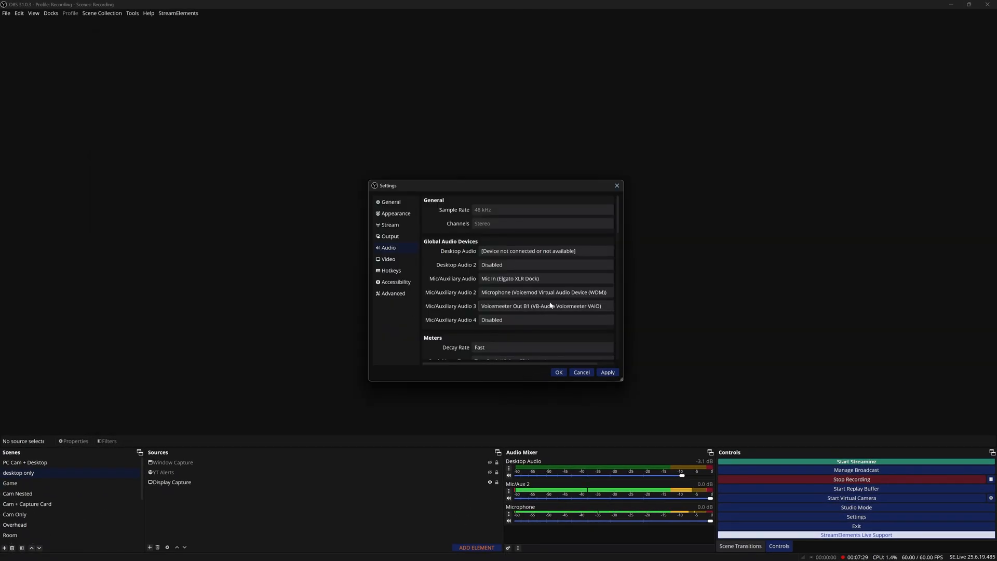
Set OBS Mic/Auxiliary Audio 3 to Voicemeeter Out B1 (VB-Audio Voicemeeter VAIO)
{"action": "left_click", "coordinate": [543, 305]}
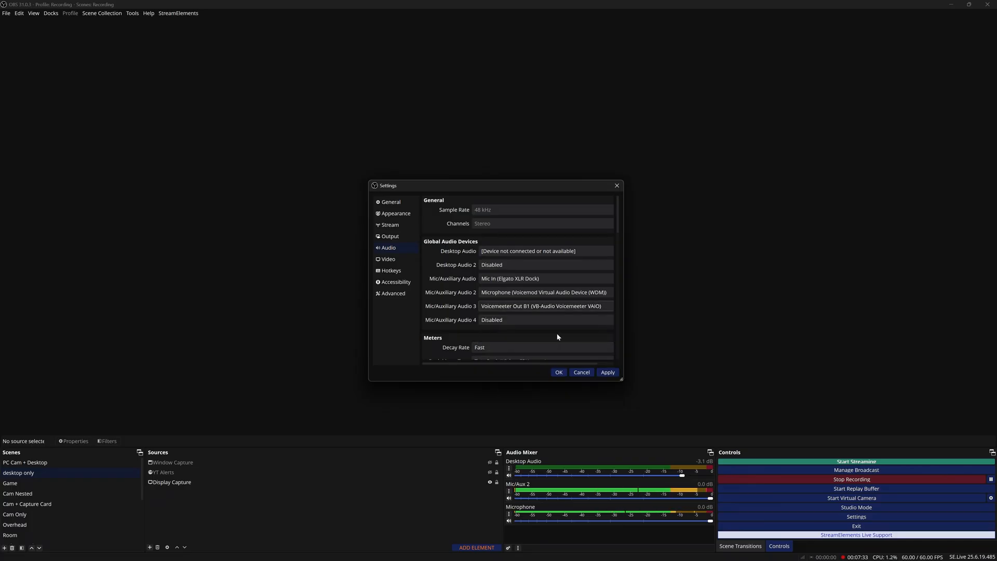
{"action": "mouse_move", "coordinate": [569, 333]}
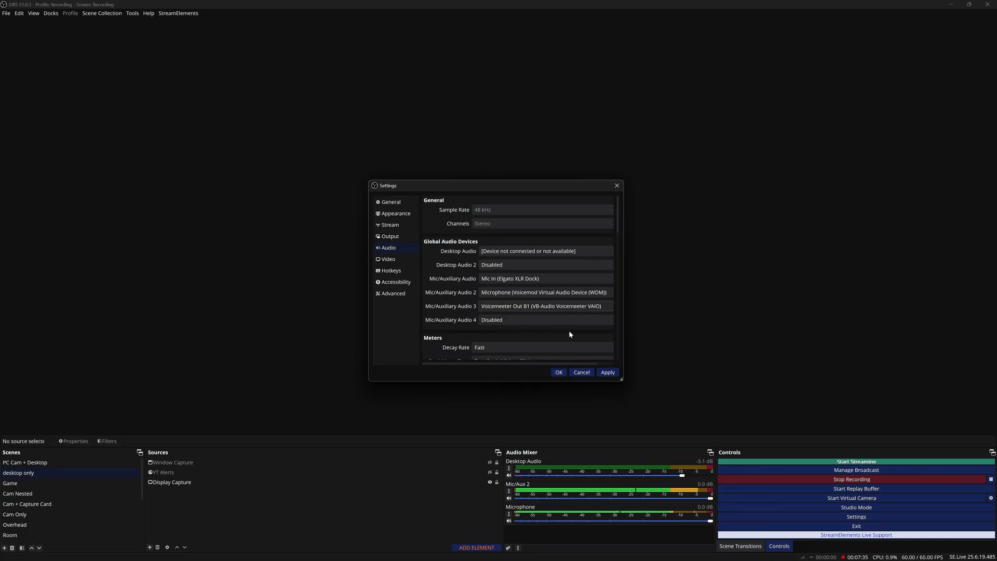